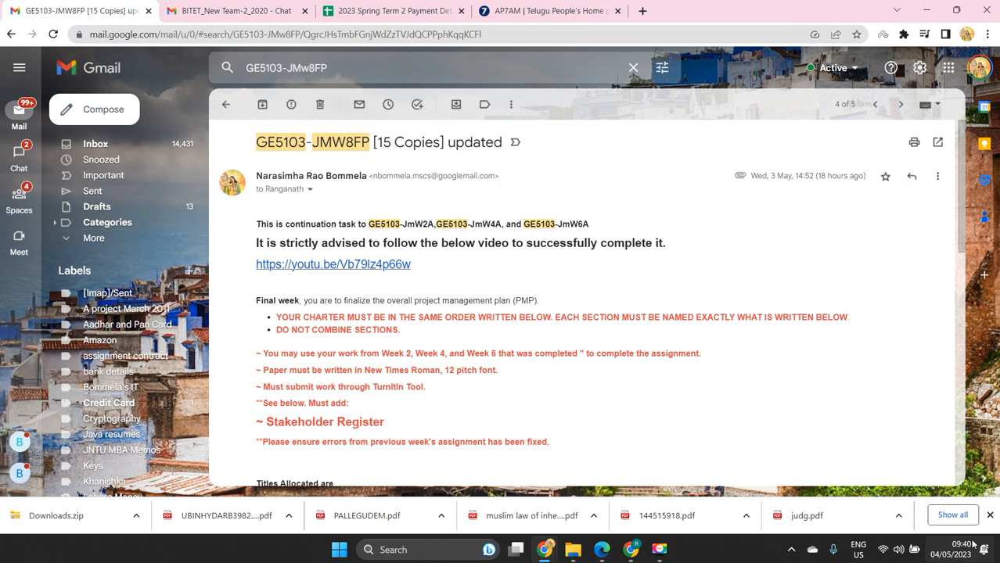
{"action": "left_click", "coordinate": [78, 10]}
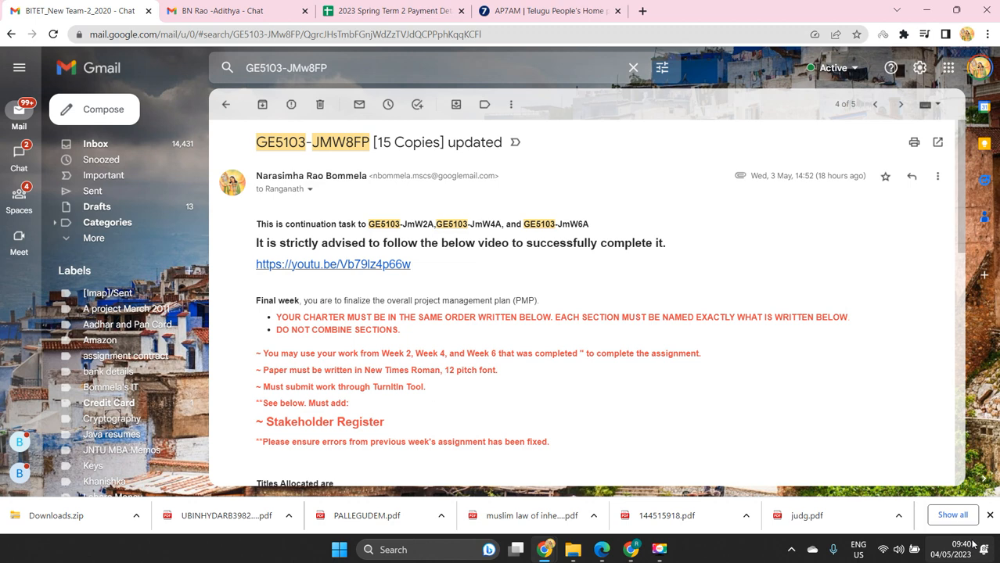
{"action": "left_click", "coordinate": [74, 10]}
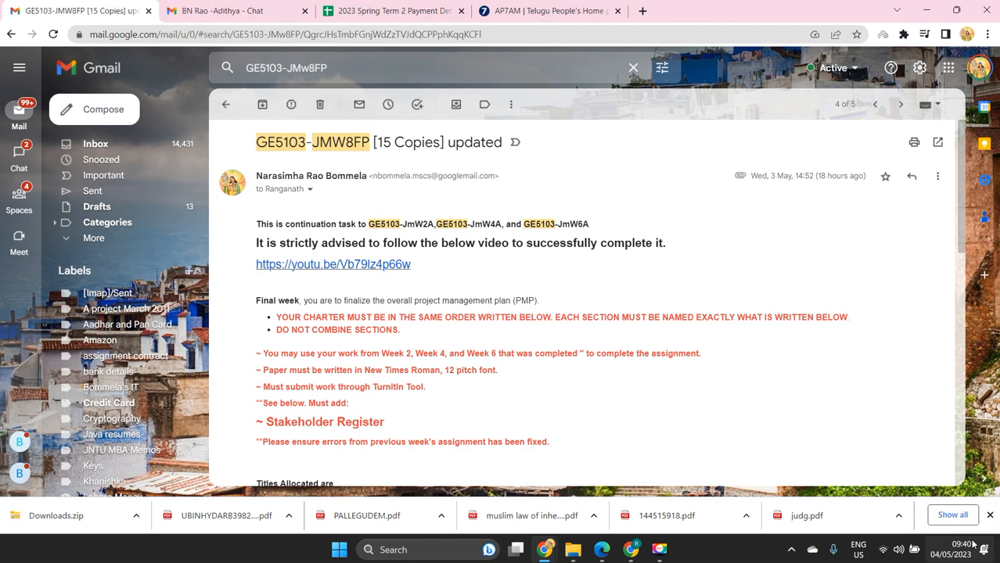
{"action": "left_click", "coordinate": [74, 10]}
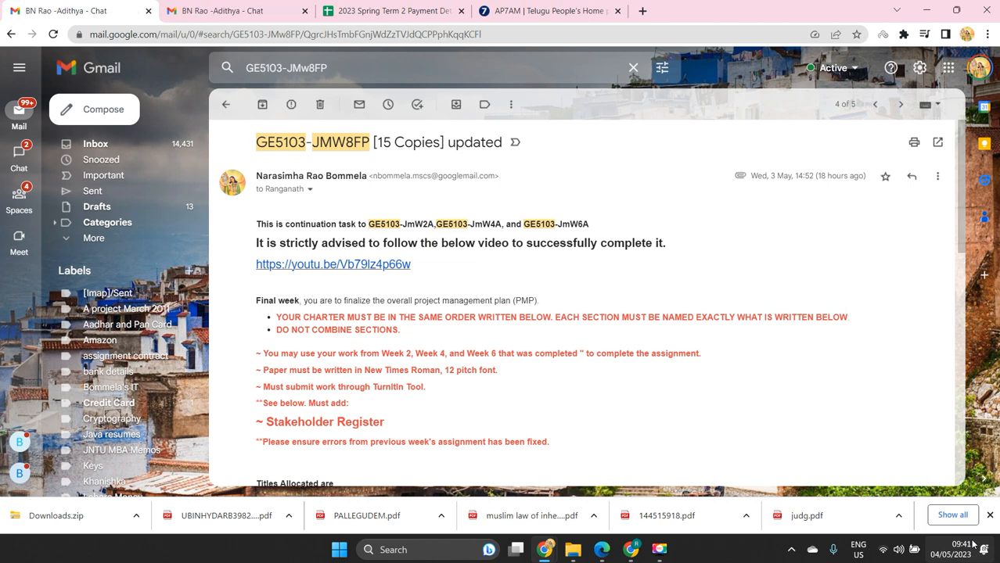
{"action": "left_click", "coordinate": [78, 10]}
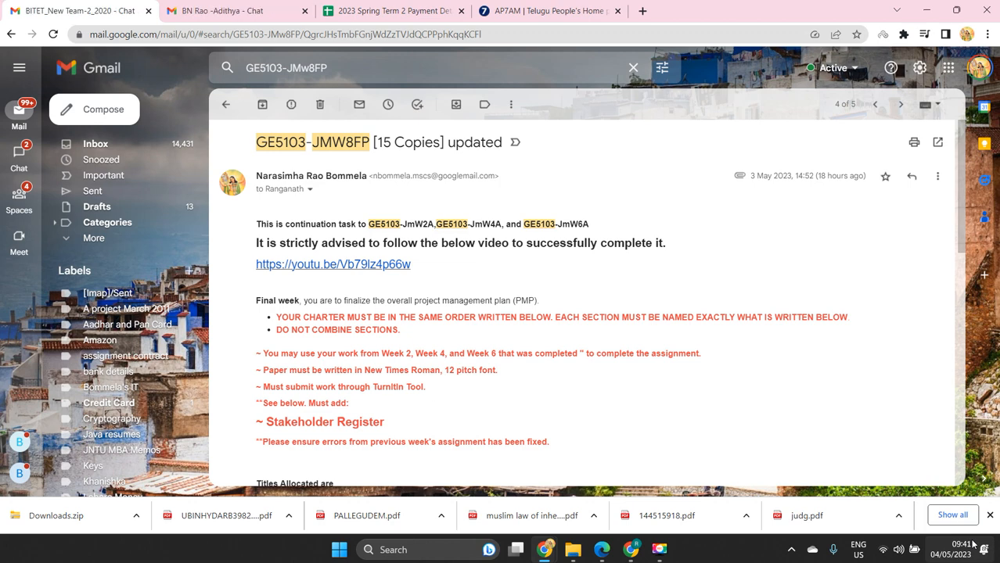
{"action": "left_click", "coordinate": [78, 11]}
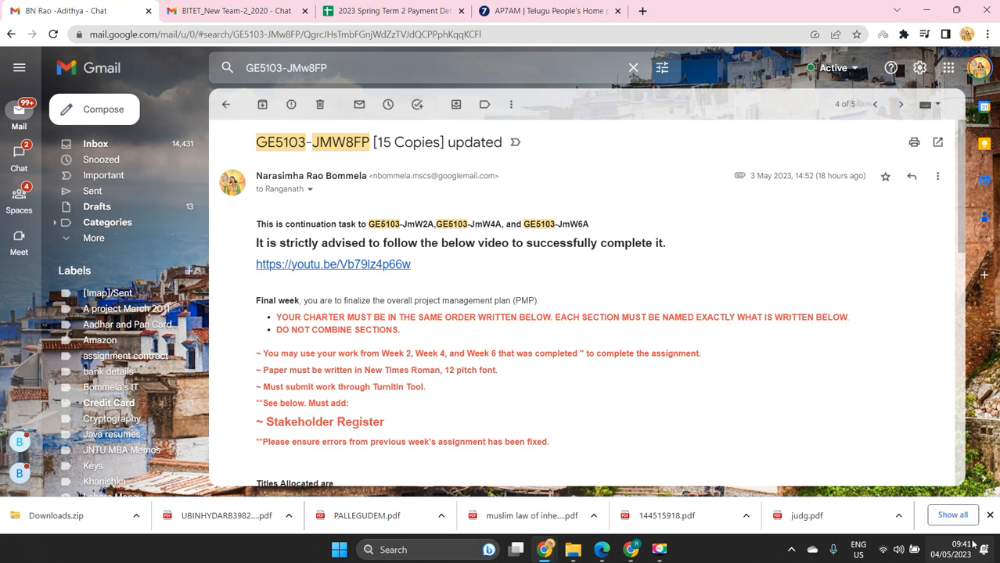
{"action": "left_click", "coordinate": [235, 10]}
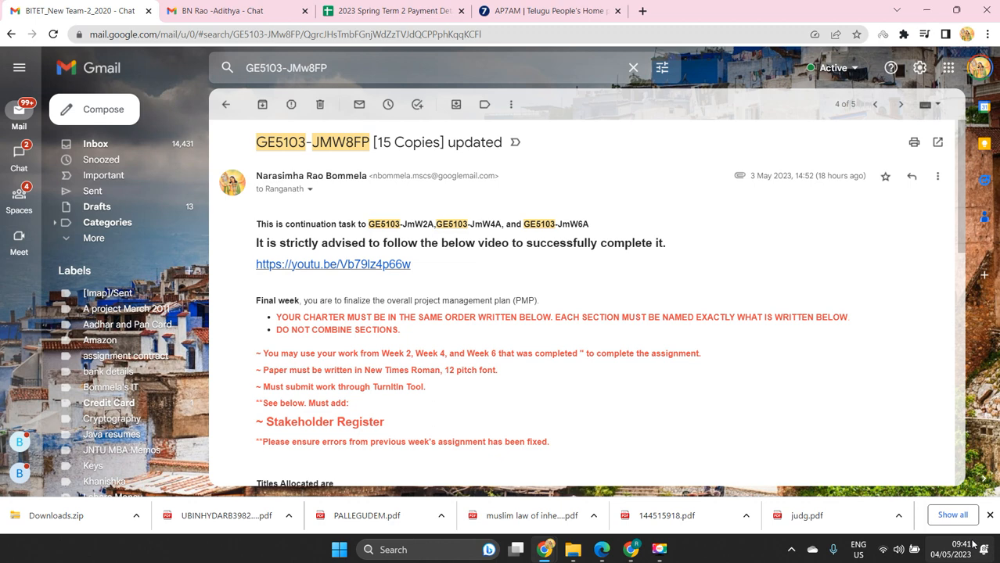